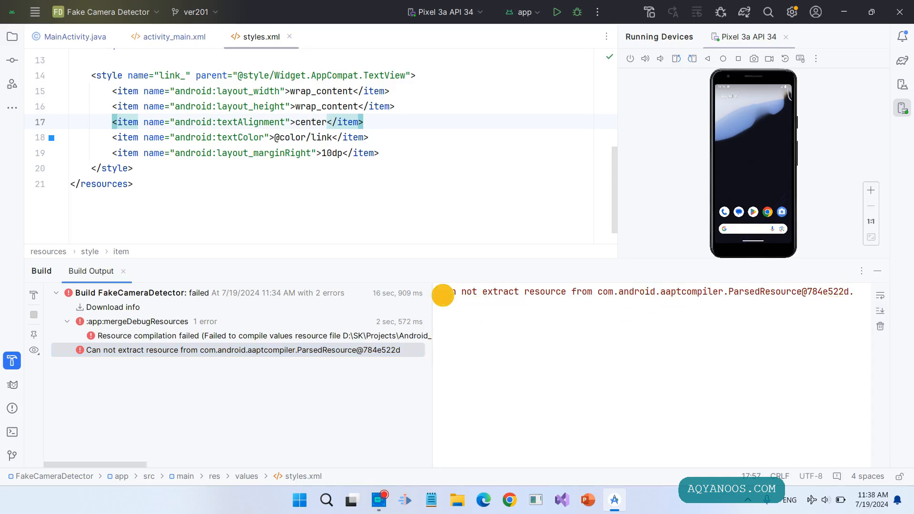
# Select the 'Can not extract resource' error text and read down to the answer's list of common causes
pyautogui.moveTo(443, 292); pyautogui.dragTo(712, 291)
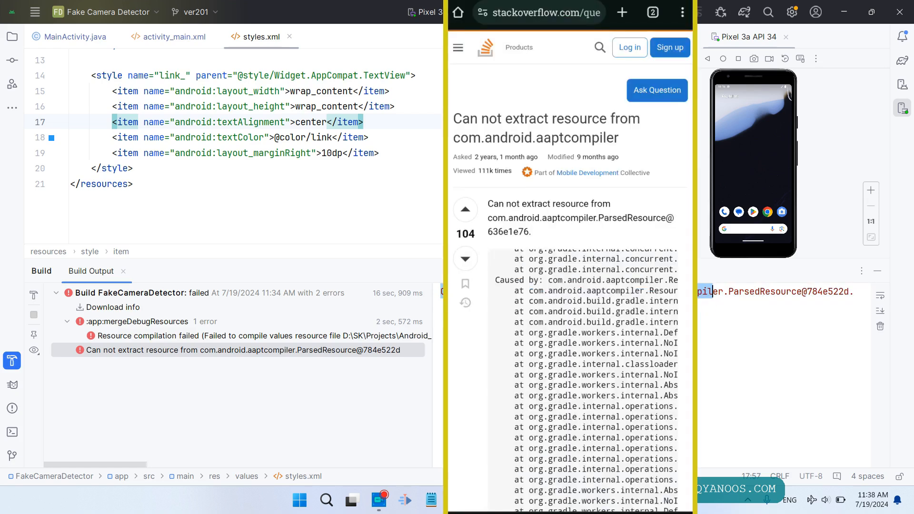
pyautogui.scroll(-3)
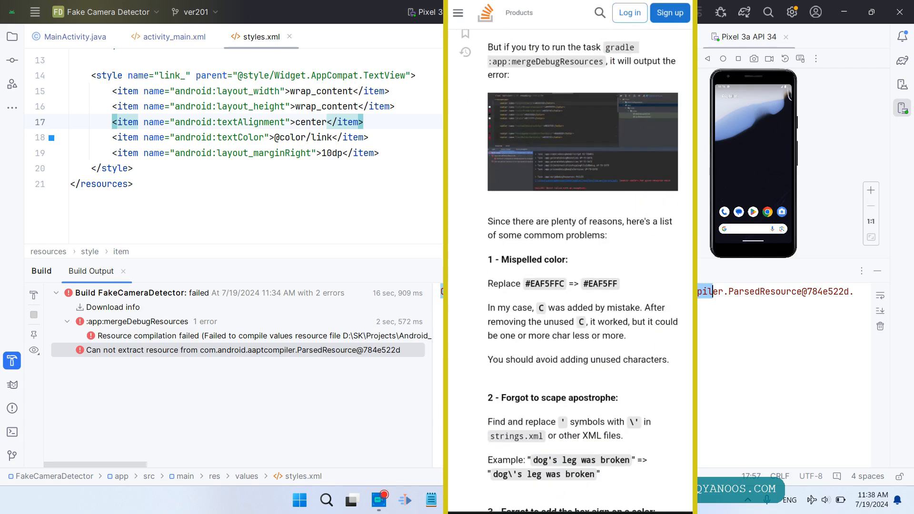
pyautogui.scroll(-3)
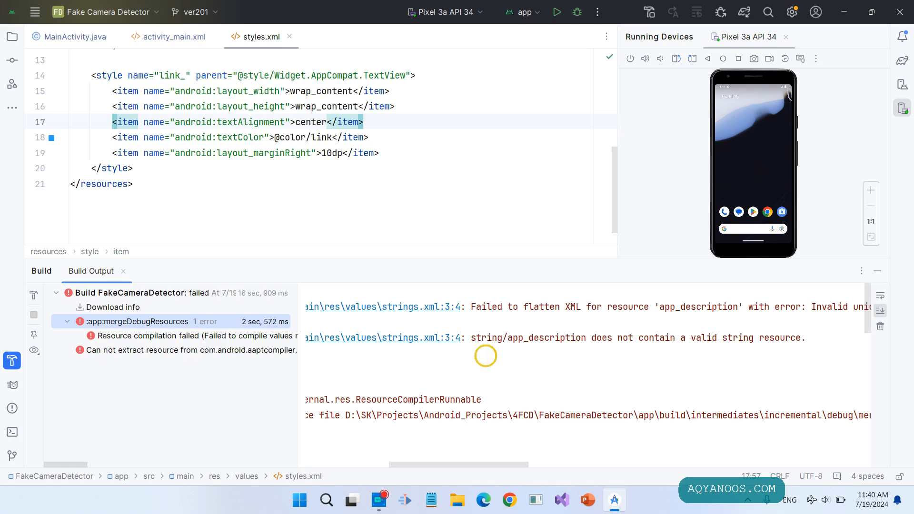
pyautogui.moveTo(673, 343)
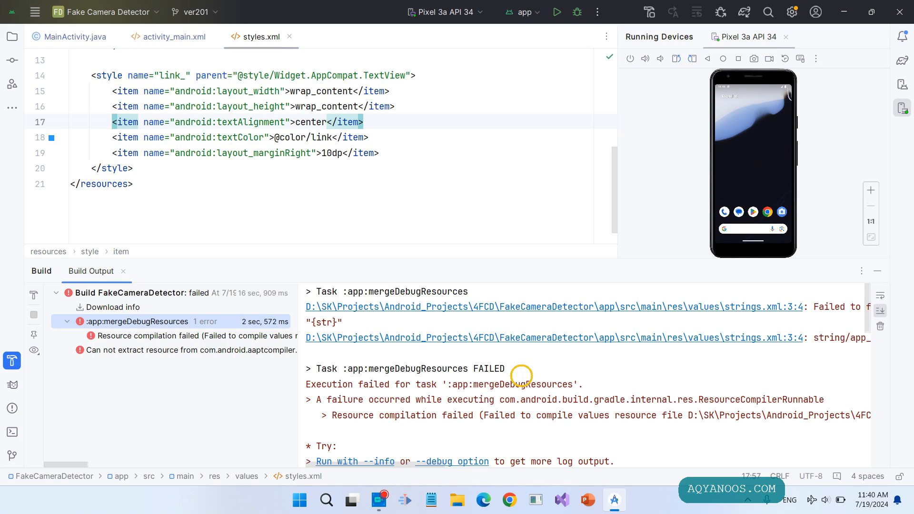
pyautogui.moveTo(702, 338)
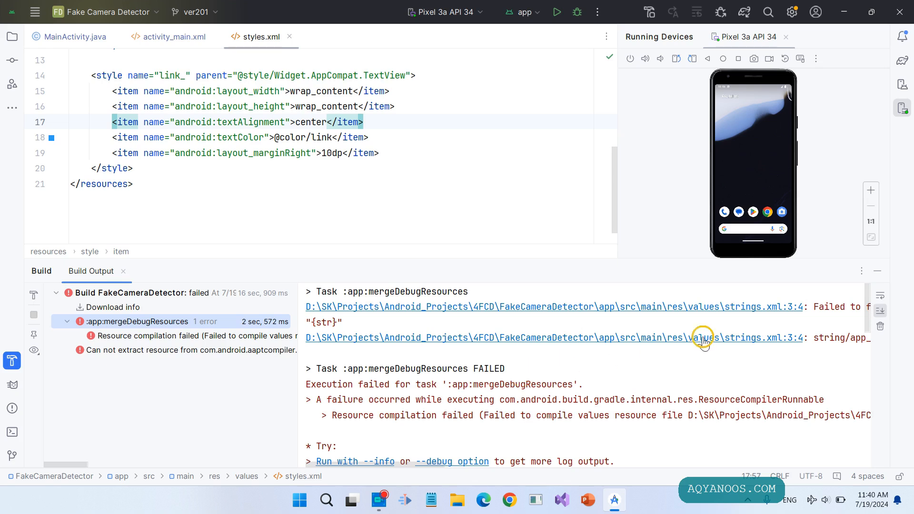
pyautogui.moveTo(726, 357)
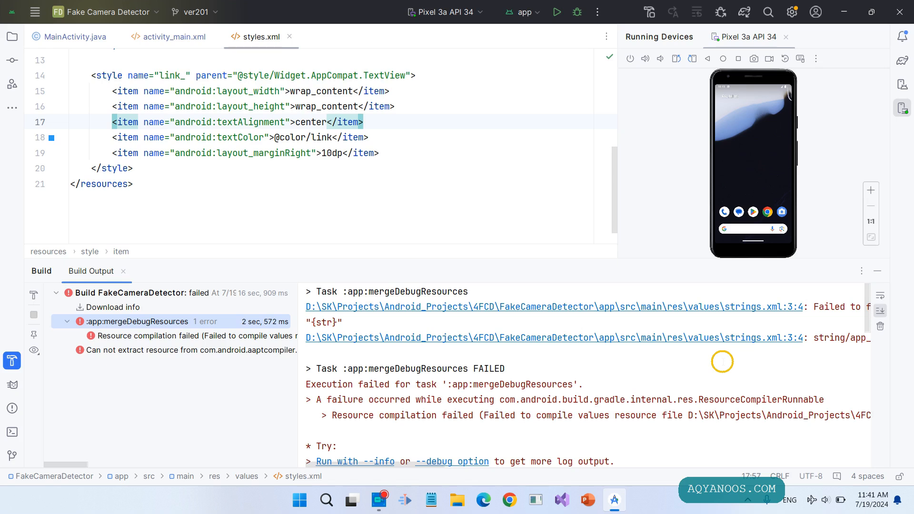
pyautogui.moveTo(679, 363)
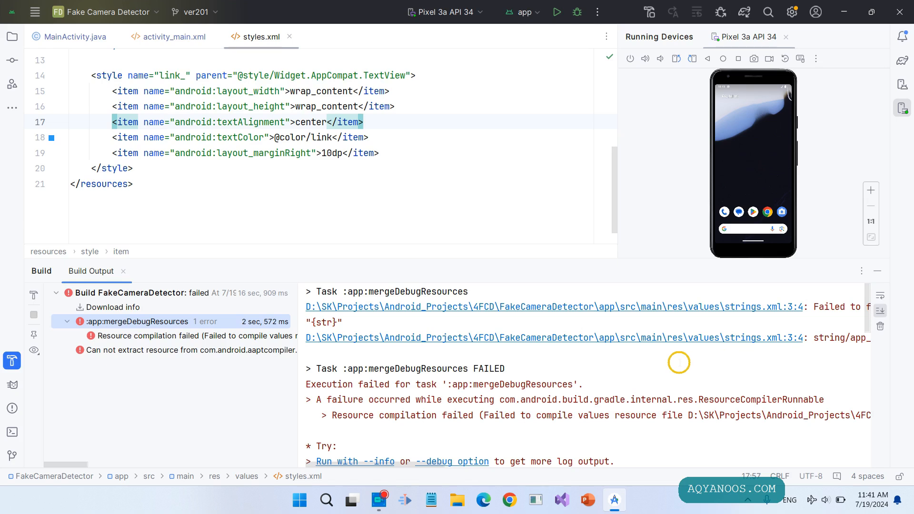
pyautogui.moveTo(623, 368)
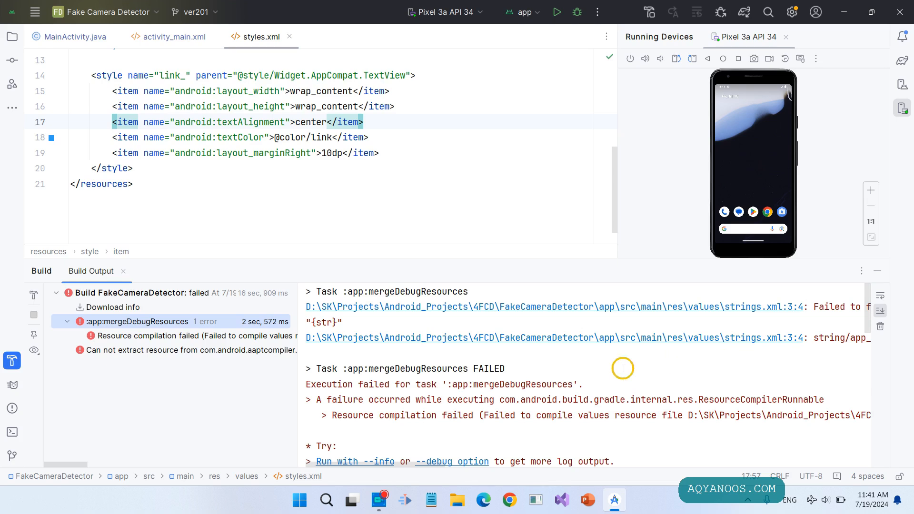
pyautogui.moveTo(550, 373)
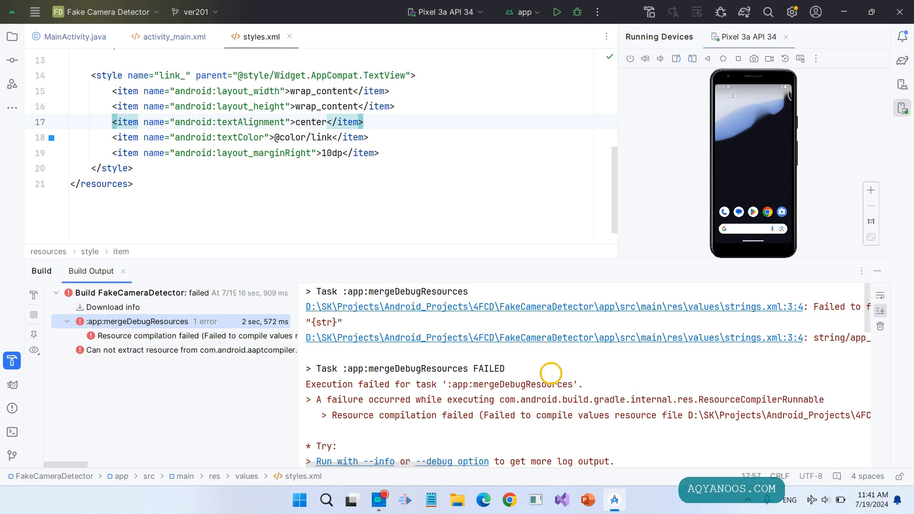